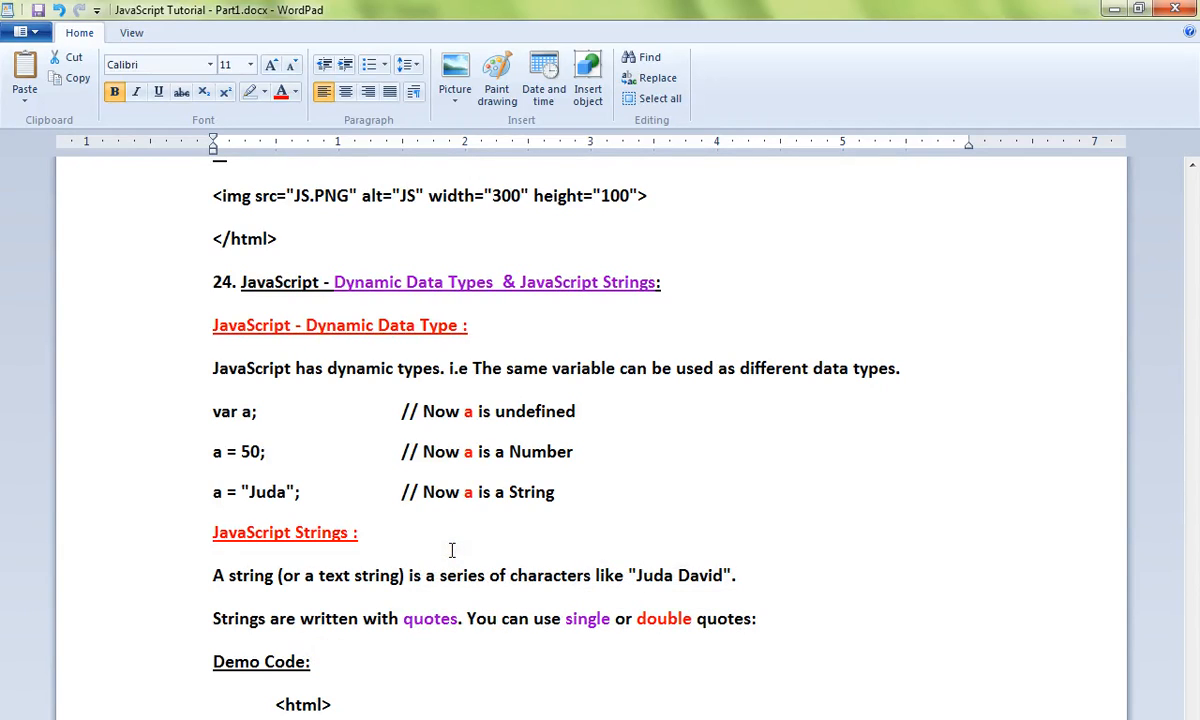
pyautogui.moveTo(510, 368)
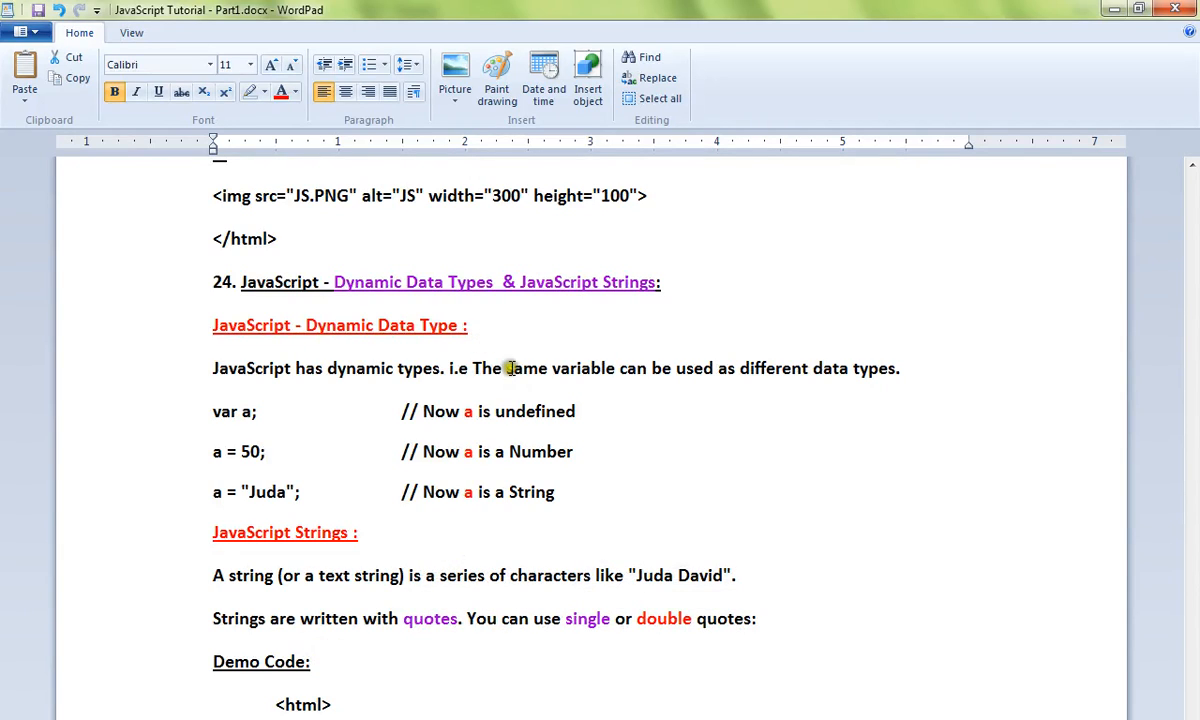
pyautogui.moveTo(616, 324)
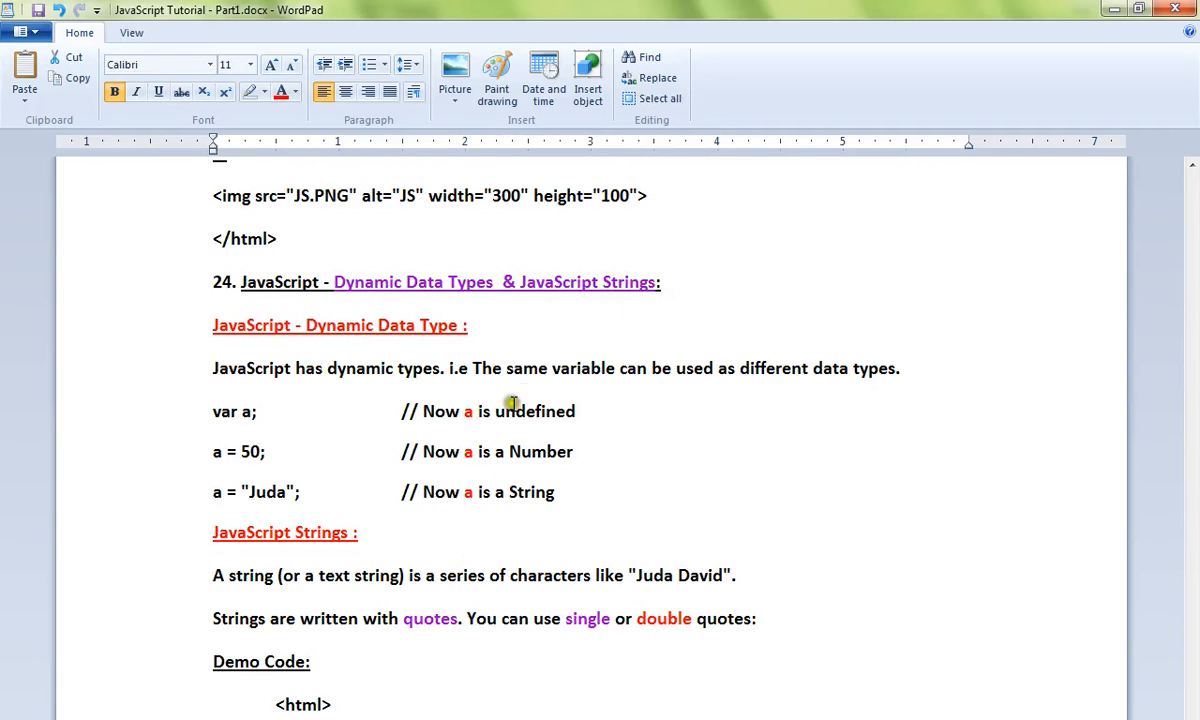
pyautogui.moveTo(716, 372)
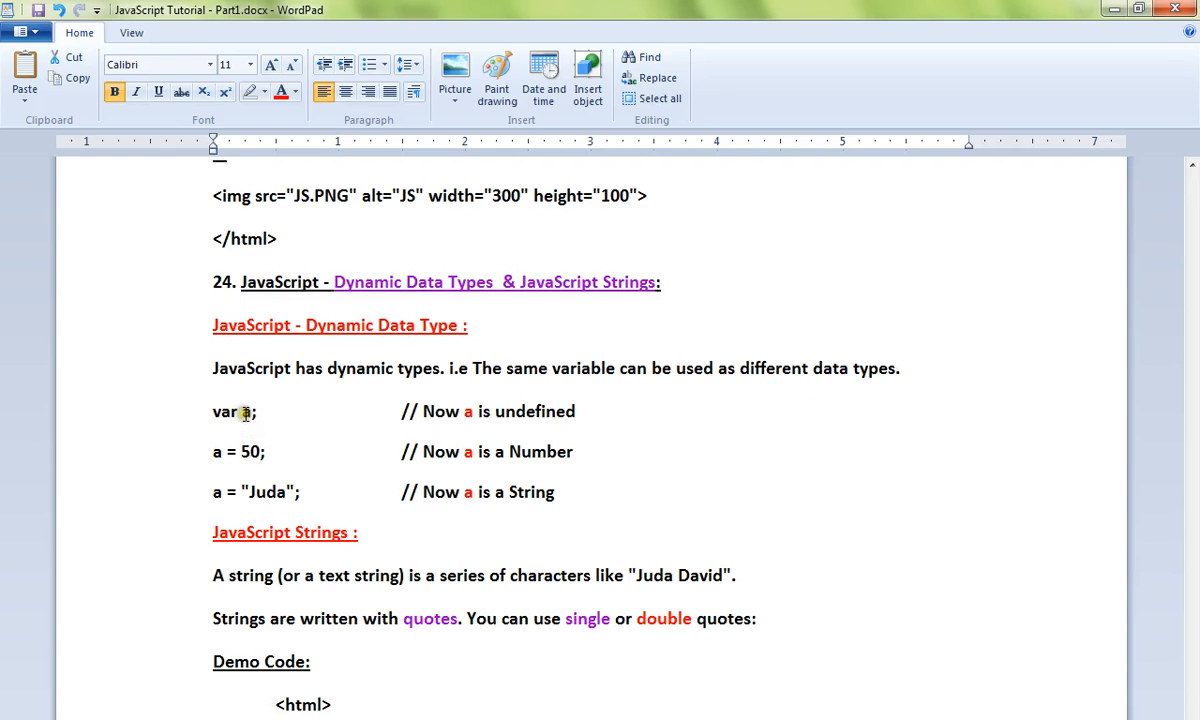
pyautogui.doubleClick(220, 452)
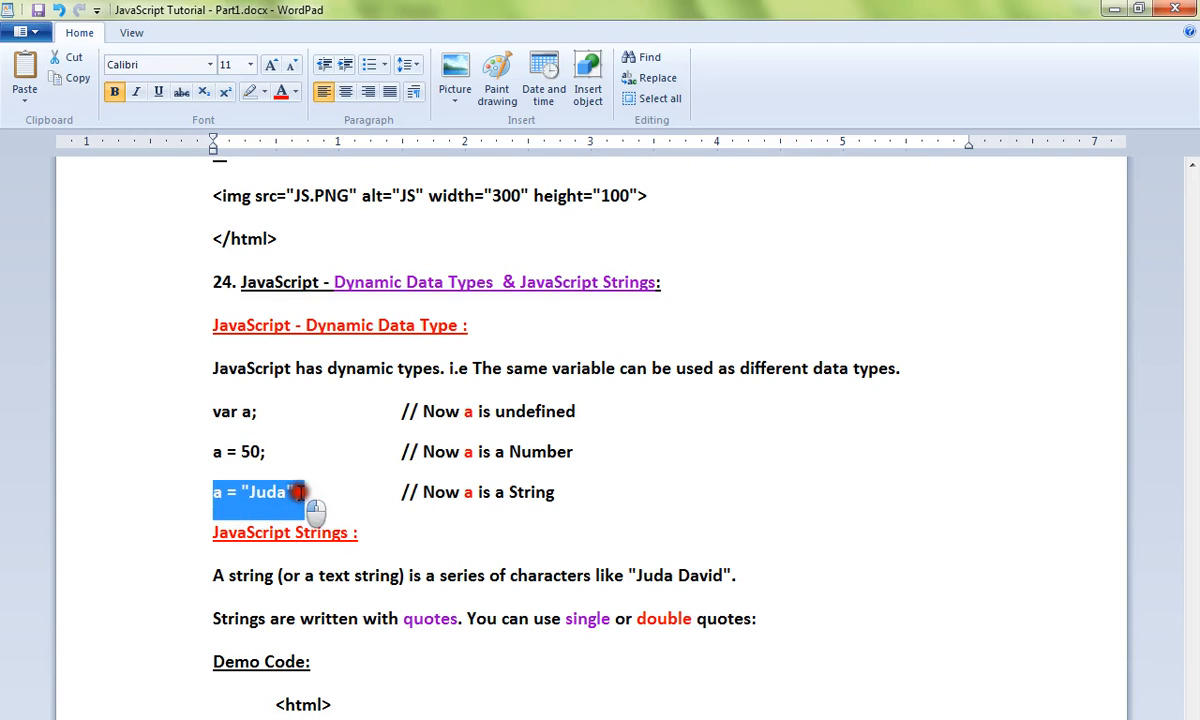
pyautogui.click(328, 492)
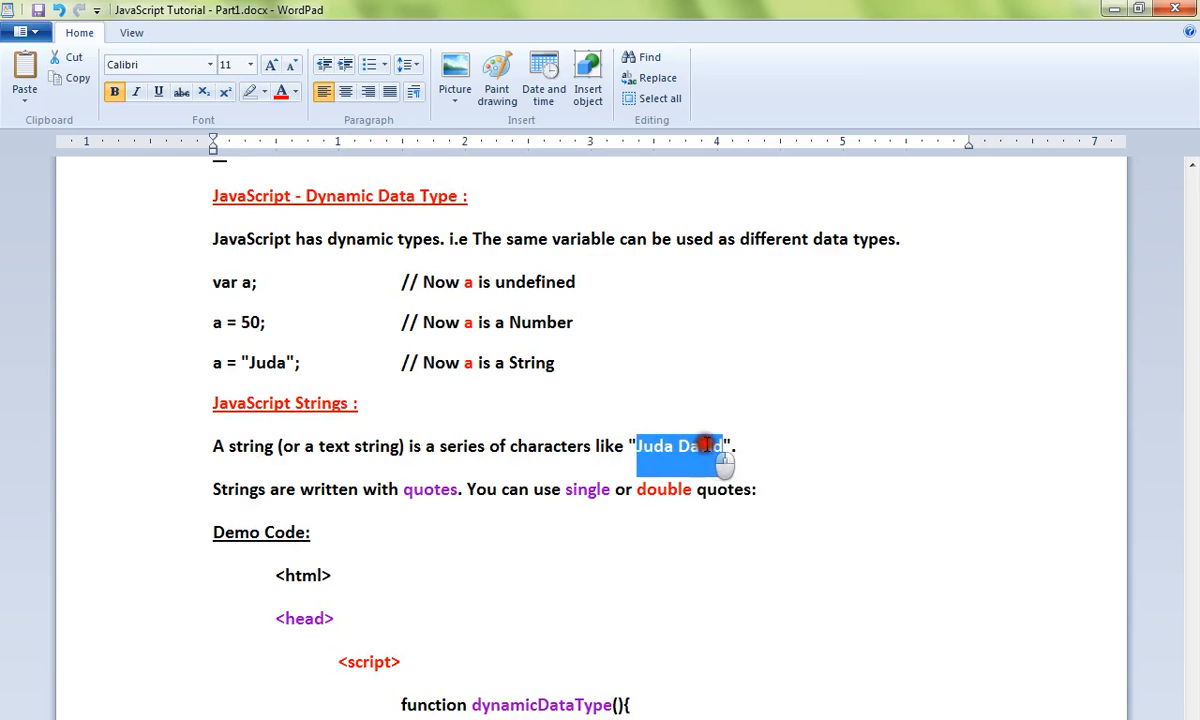
pyautogui.click(664, 444)
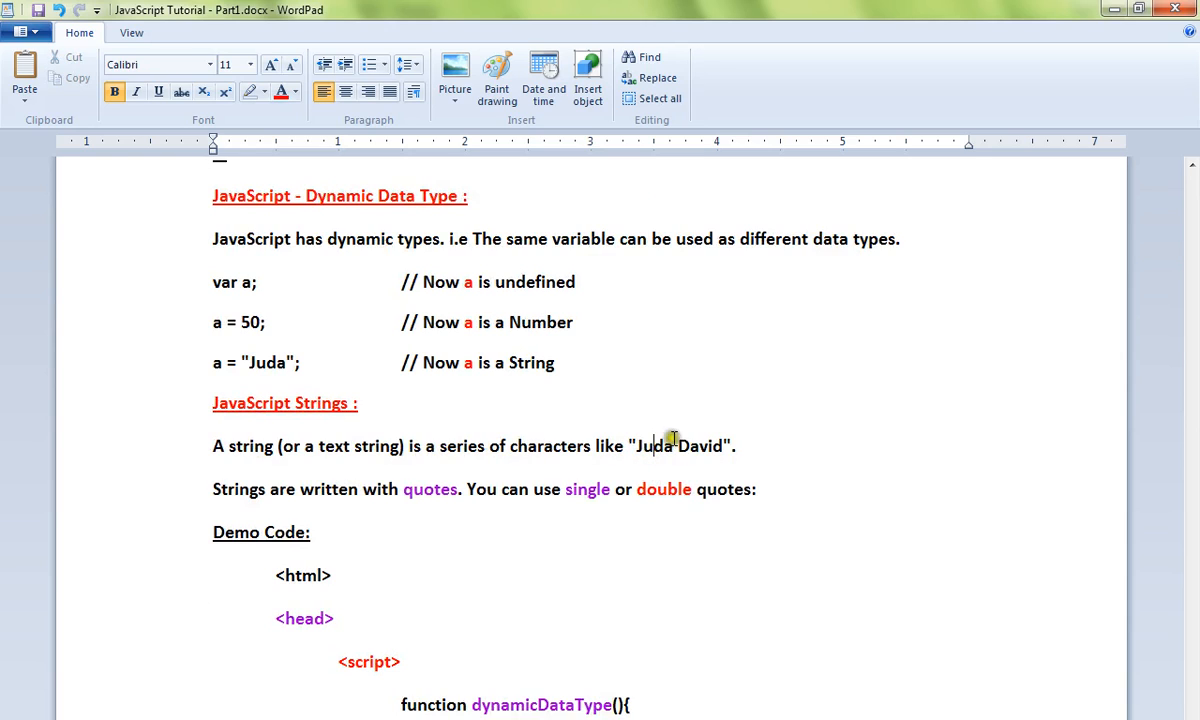
pyautogui.moveTo(352, 504)
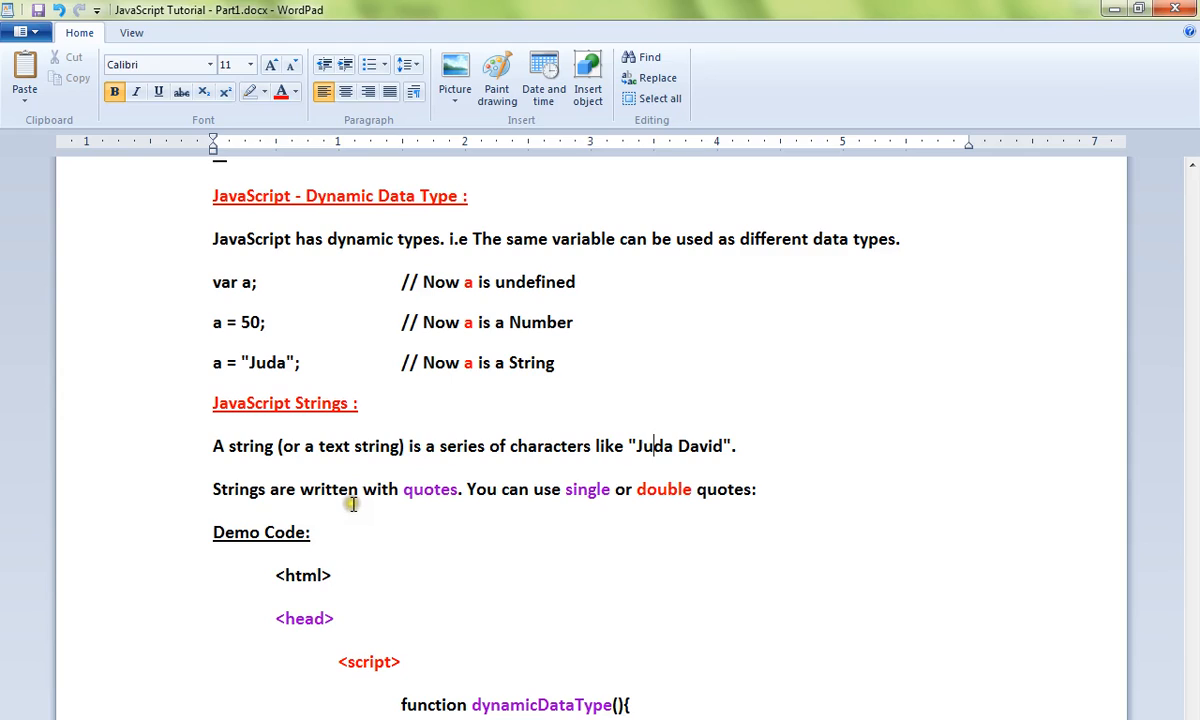
pyautogui.doubleClick(428, 488)
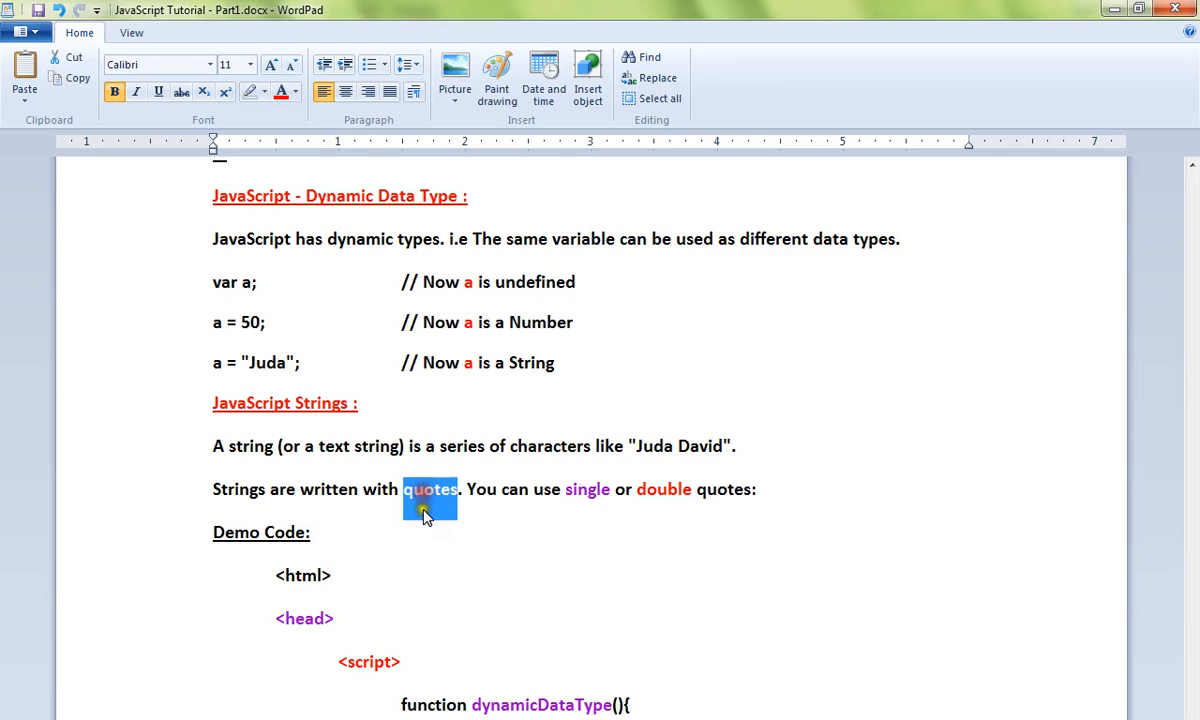
pyautogui.moveTo(588, 512)
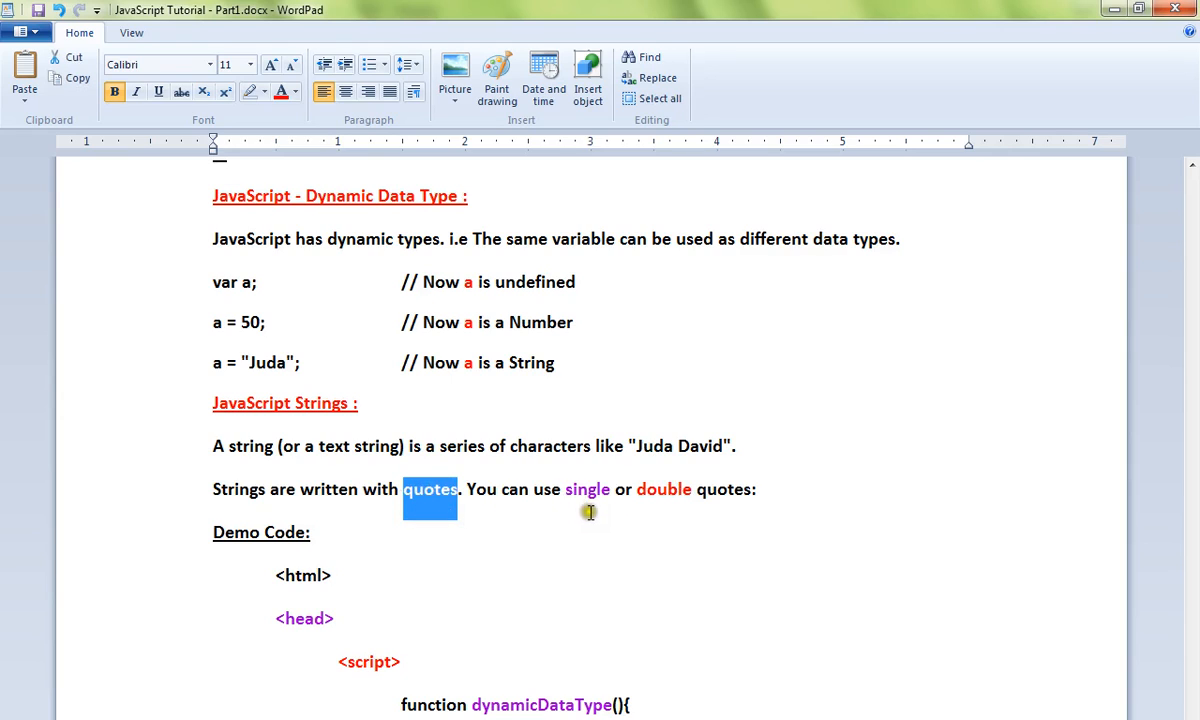
pyautogui.moveTo(650, 516)
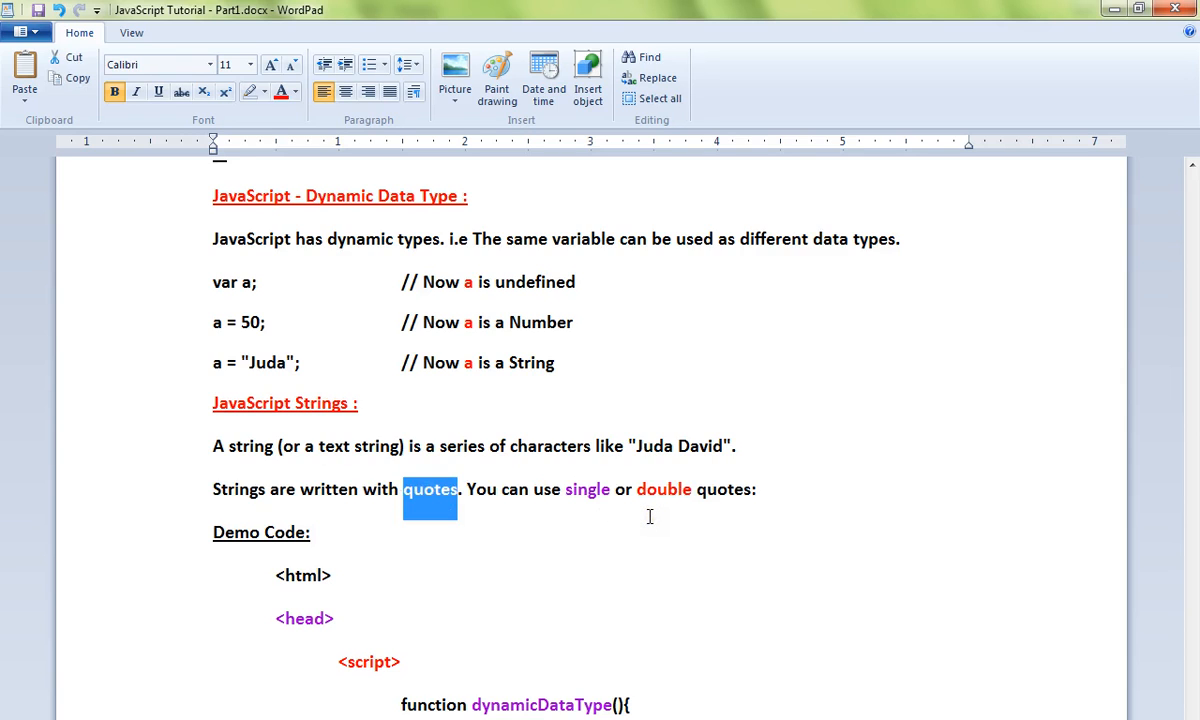
pyautogui.scroll(-3)
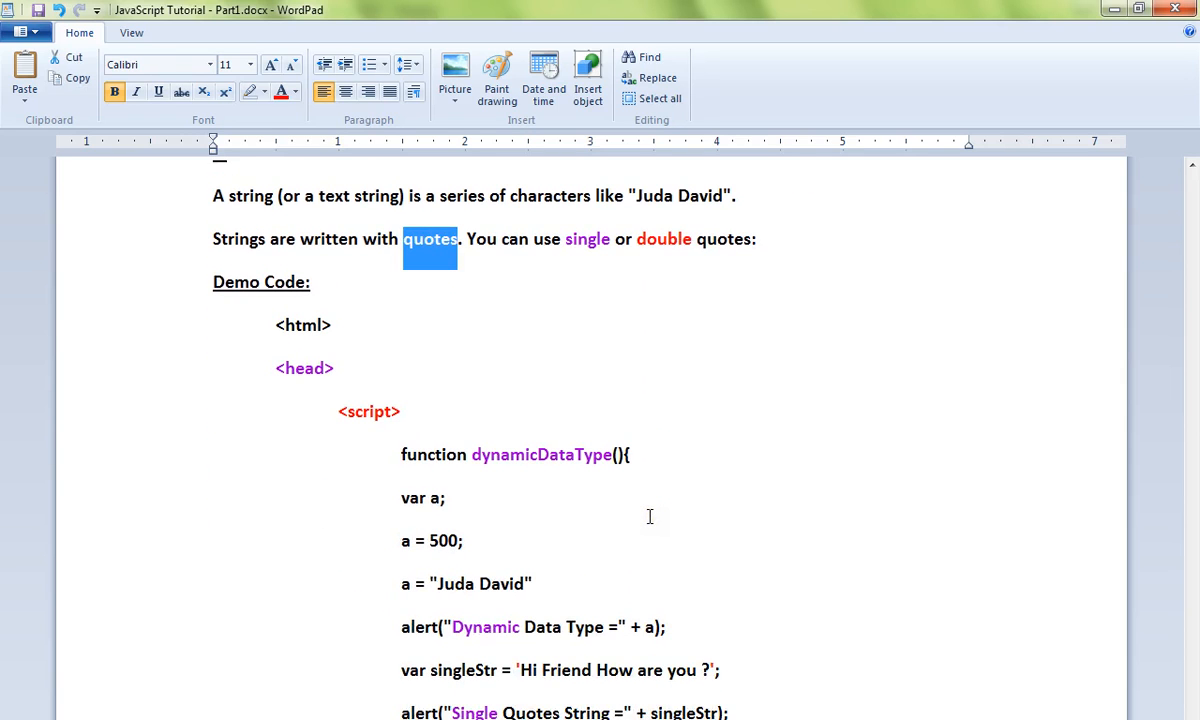
pyautogui.scroll(-3)
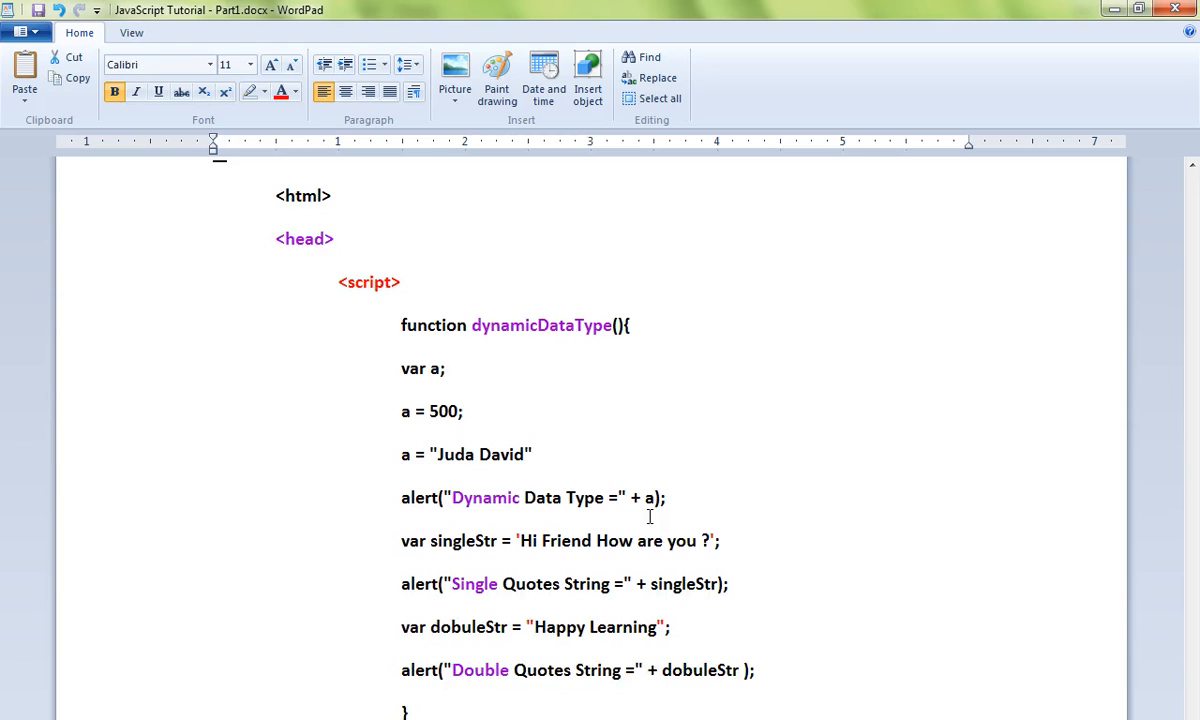
pyautogui.moveTo(400, 368); pyautogui.dragTo(536, 454)
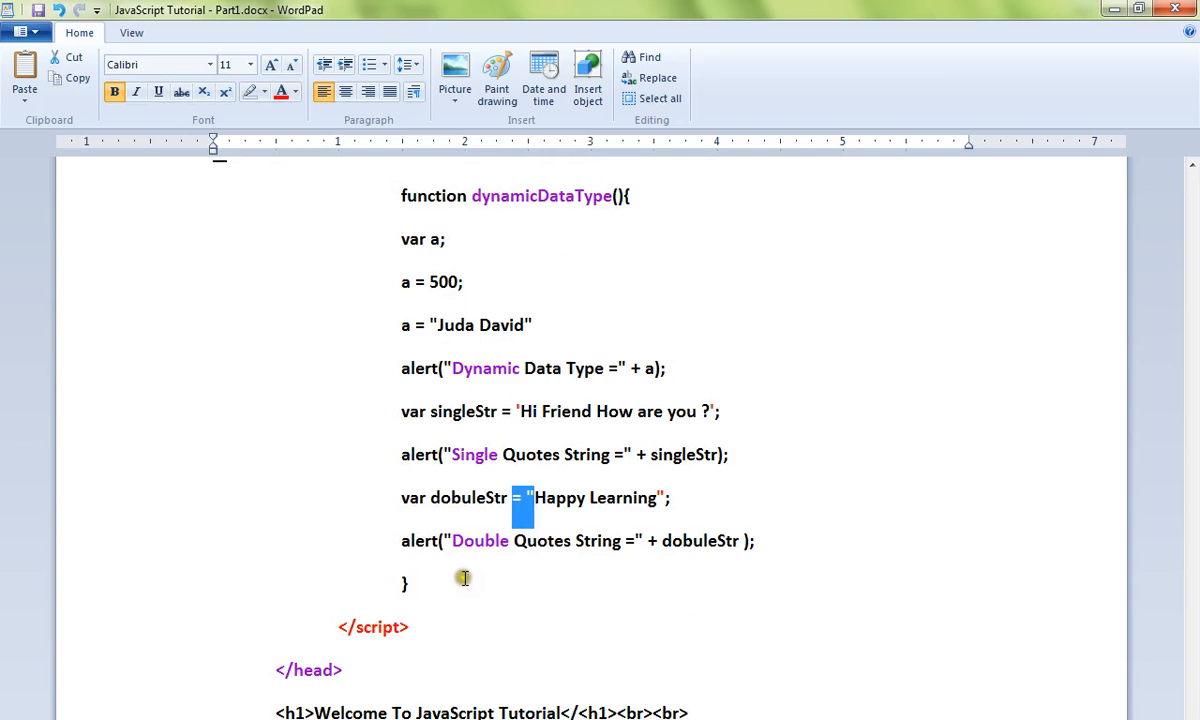
pyautogui.moveTo(434, 596)
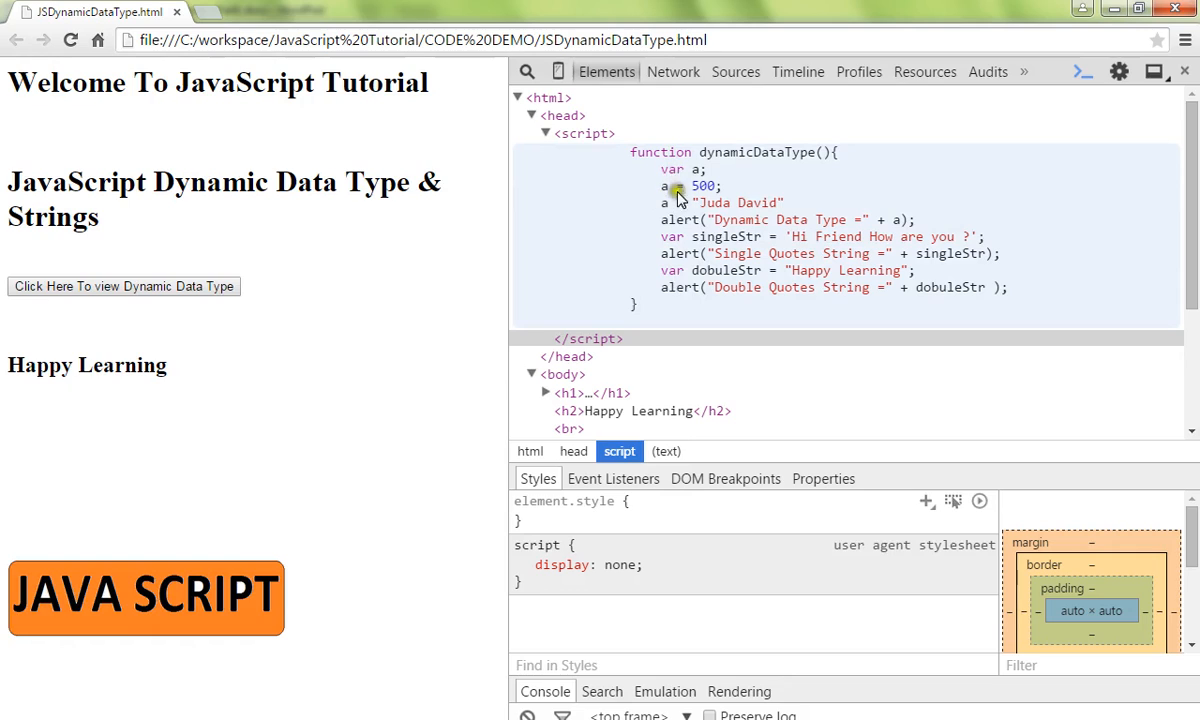
pyautogui.moveTo(710, 188)
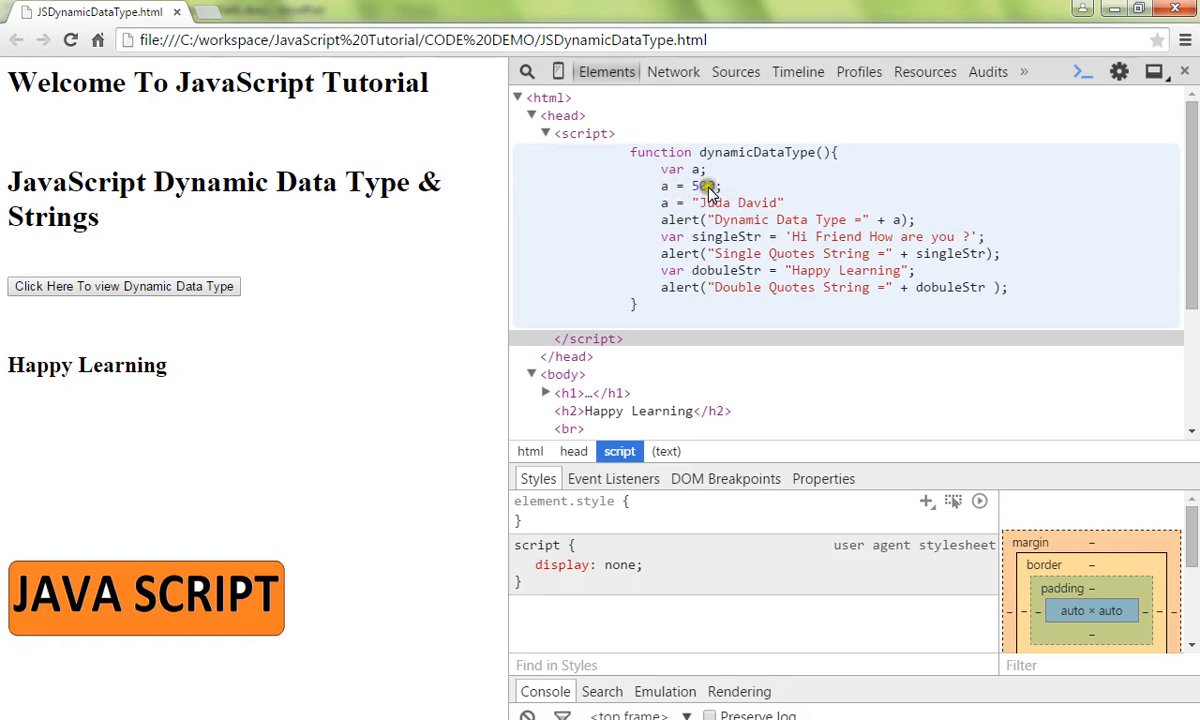
pyautogui.moveTo(856, 236)
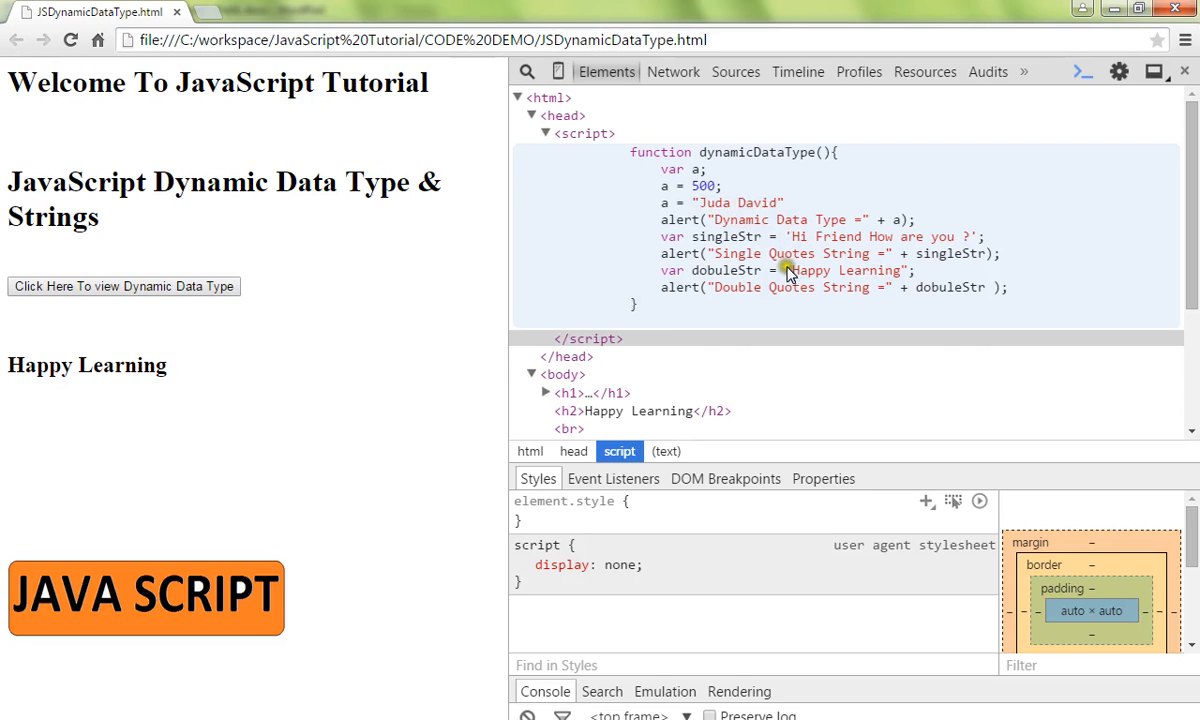
pyautogui.click(122, 286)
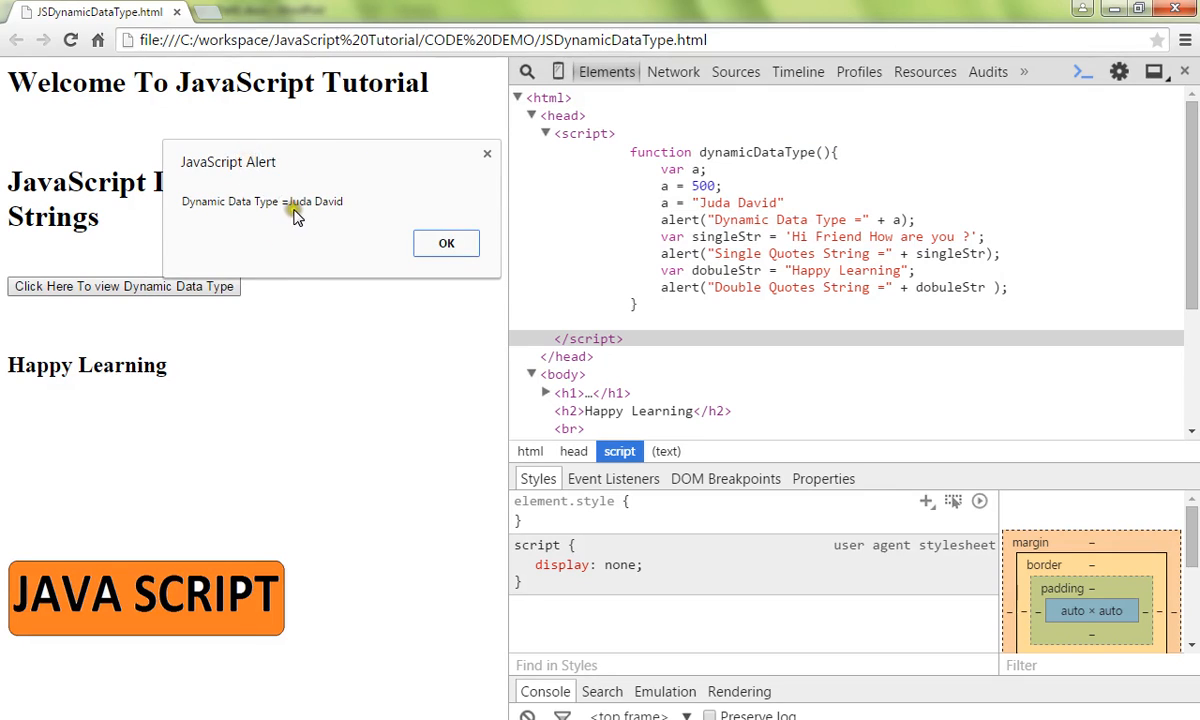
pyautogui.click(446, 244)
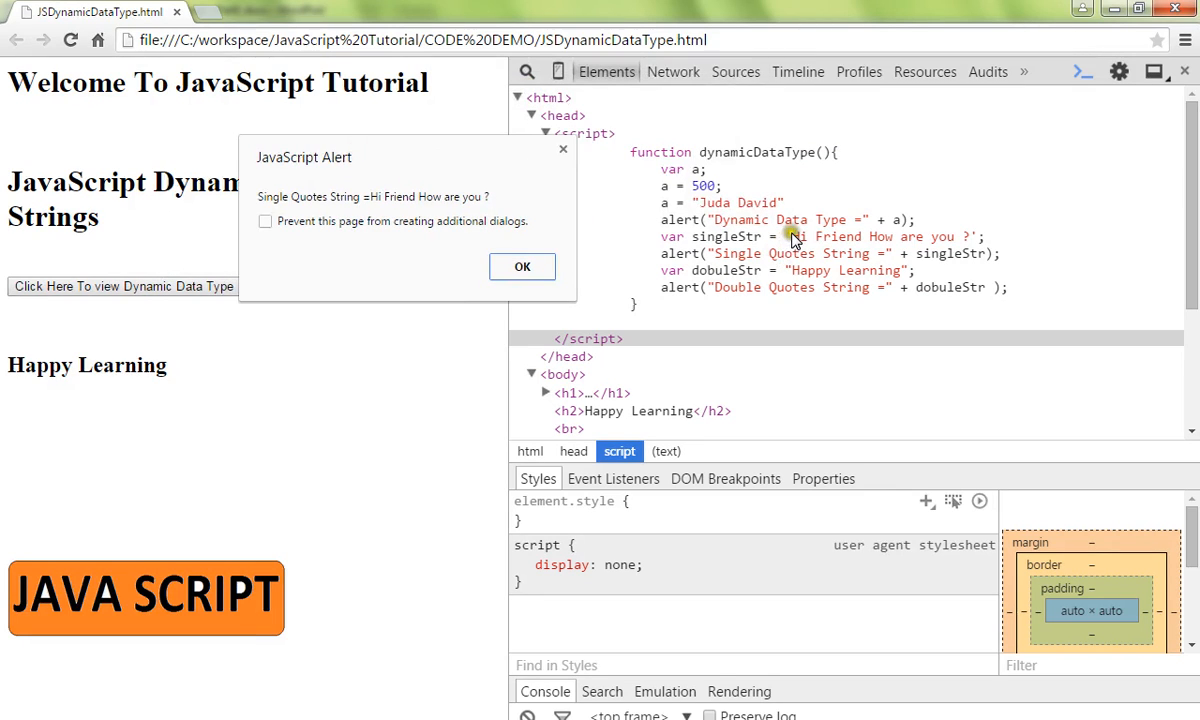
pyautogui.click(522, 266)
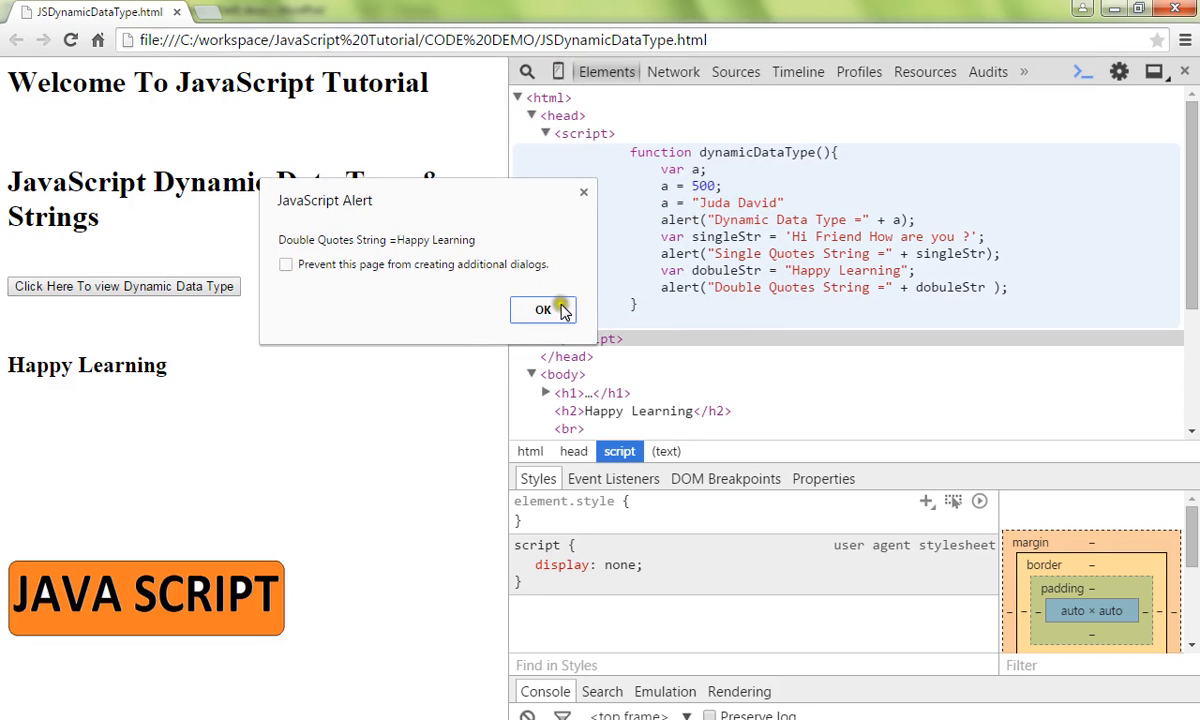
pyautogui.click(544, 308)
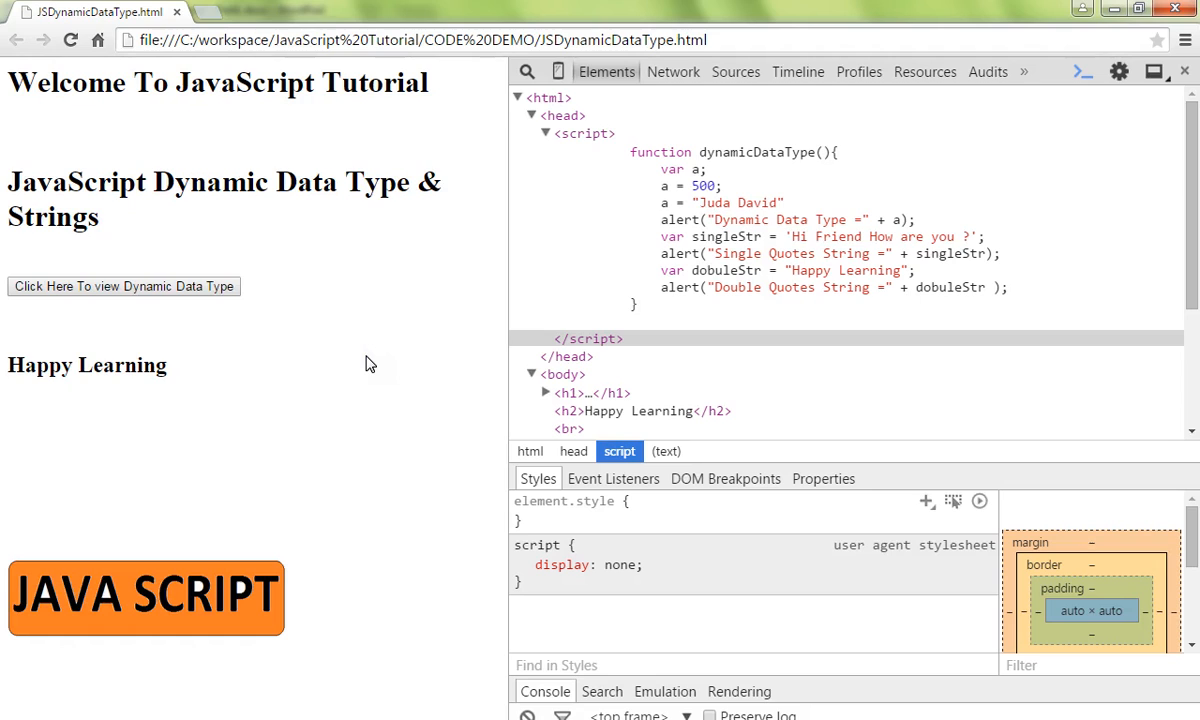